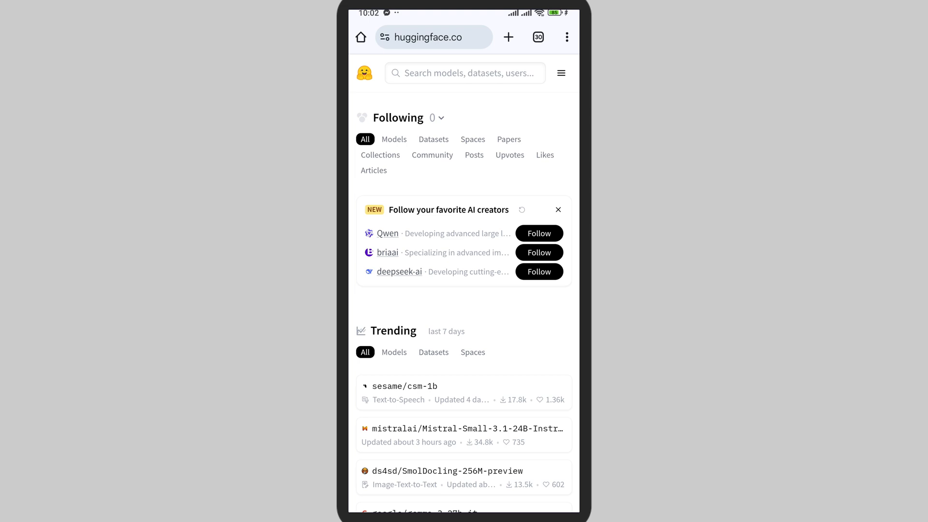
Step: Filter the Following feed to Models and scroll to the Trending list
left_click(394, 139)
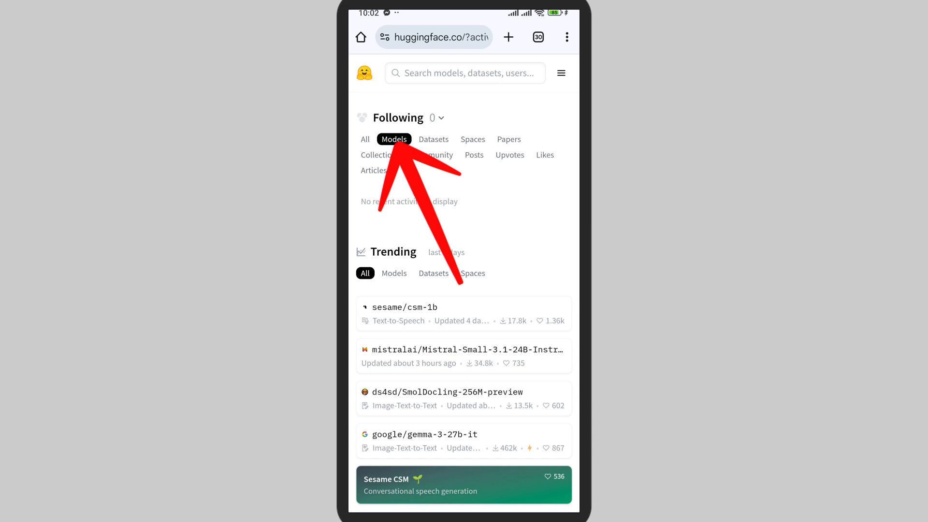
scroll("down", 3)
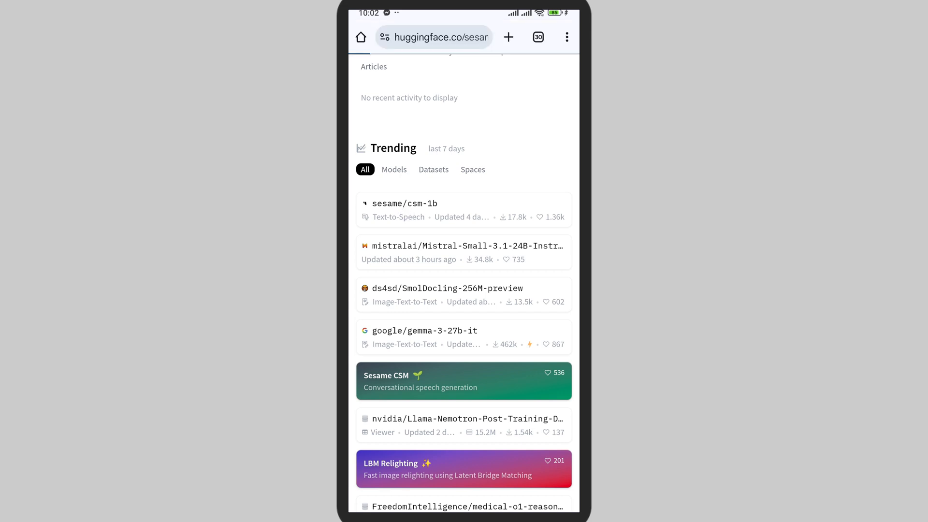
Step: Go to the trending sesame/csm-1b model and view its Files list
left_click(405, 203)
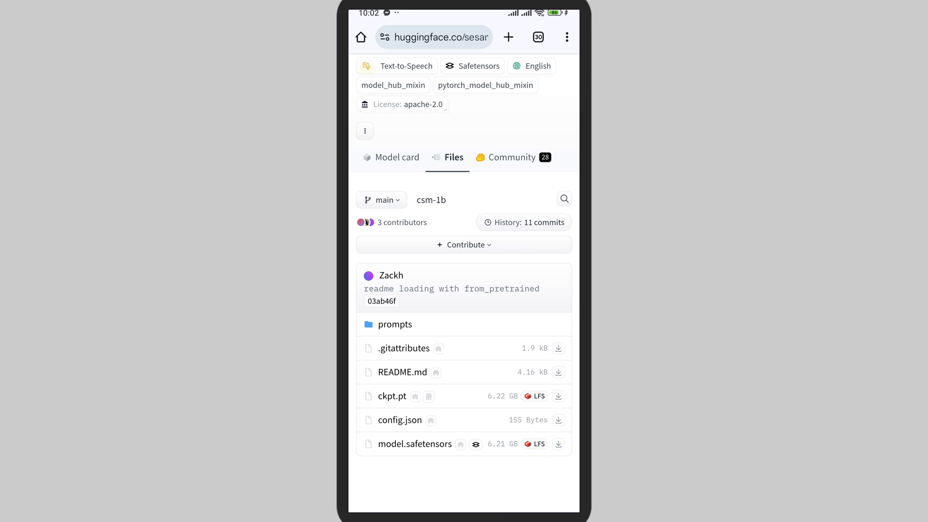
Step: Download config.json from the csm-1b files and wait for the 'File downloaded' notice
left_click(557, 419)
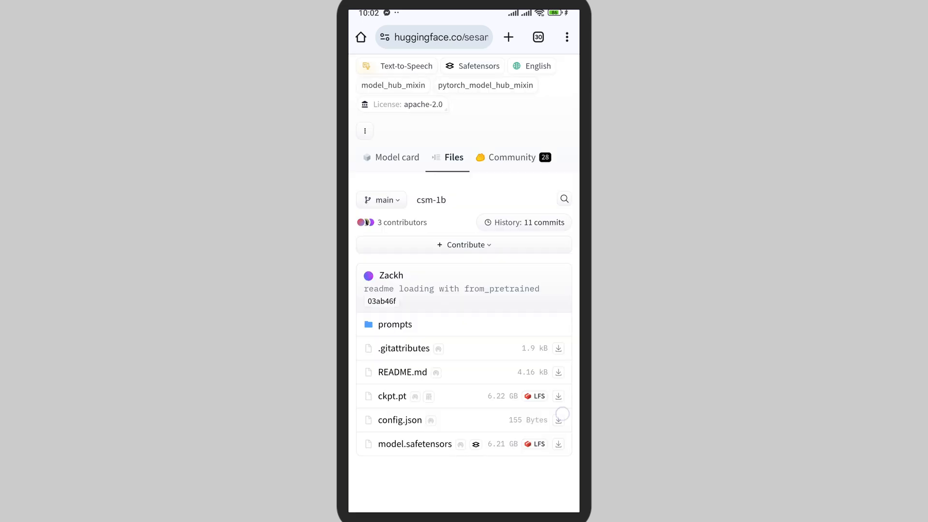
left_click(559, 419)
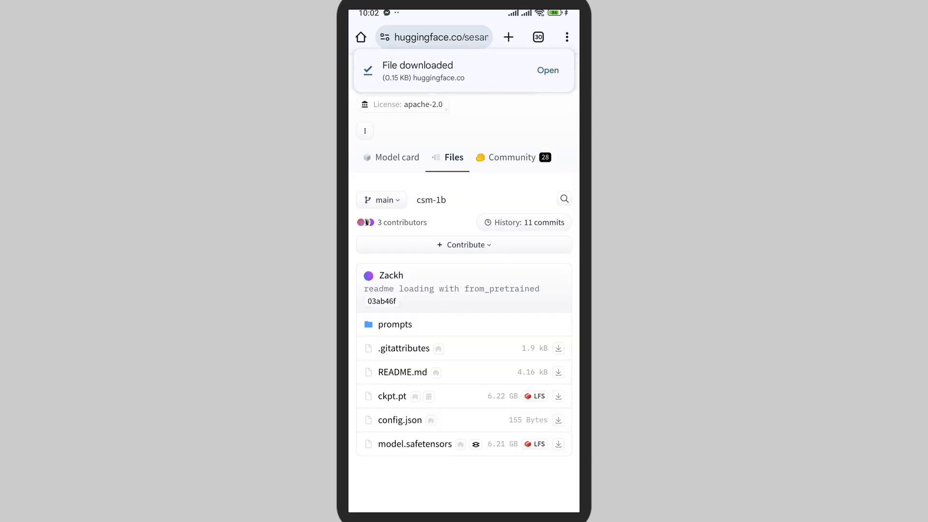